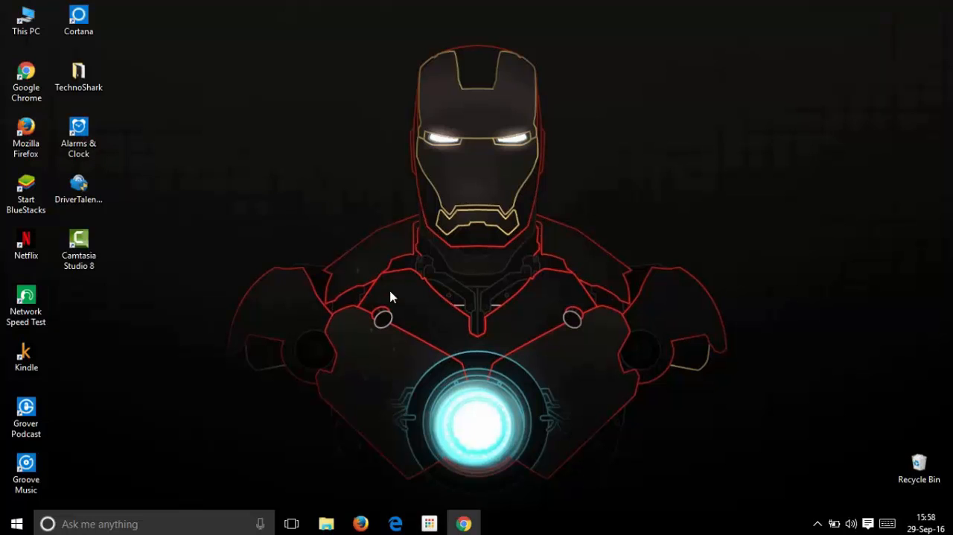
# Step: Search Google in Chrome for 'Driver ta' to find Driver Talent
pyautogui.click(463, 524)
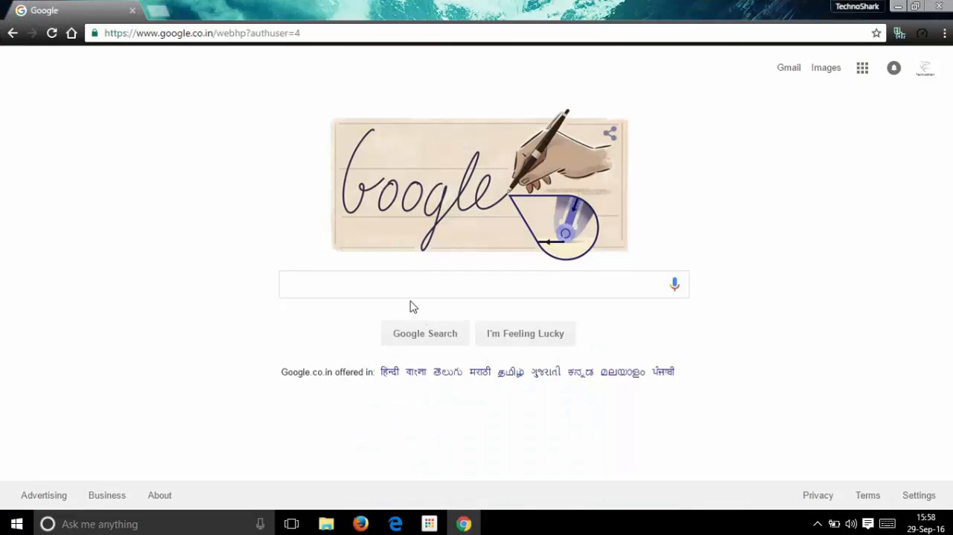
pyautogui.write('Driver ta')
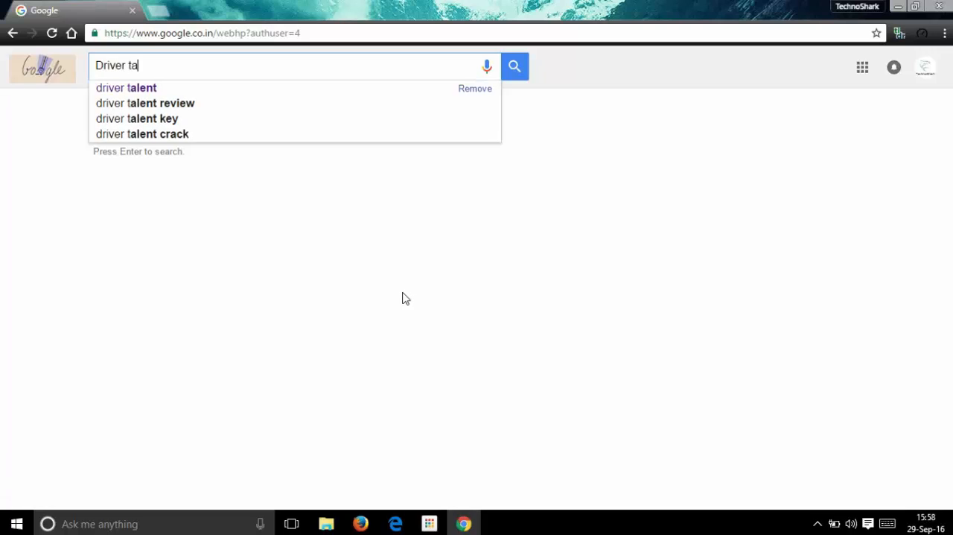
pyautogui.click(125, 87)
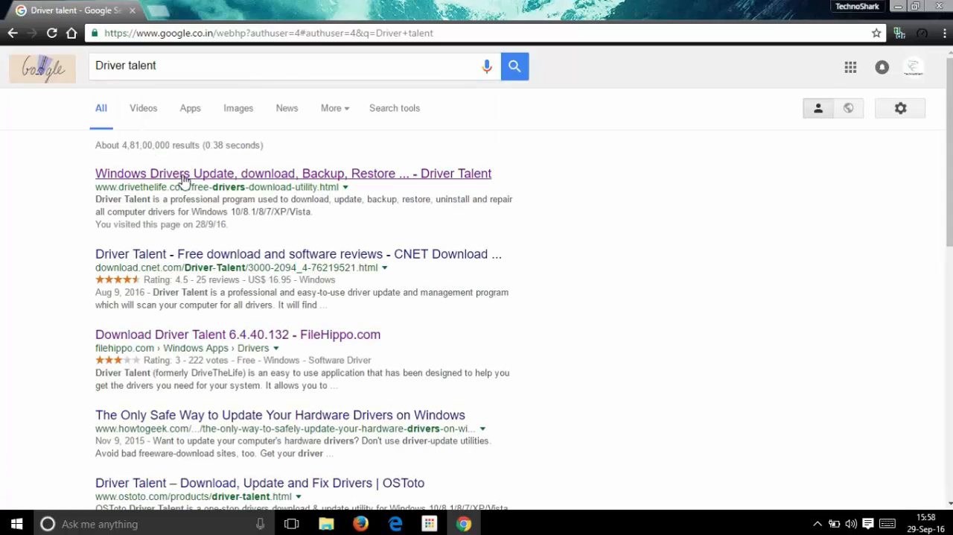
# Step: Download the Driver Talent installer from the drivethelife.com result to the desktop
pyautogui.click(292, 173)
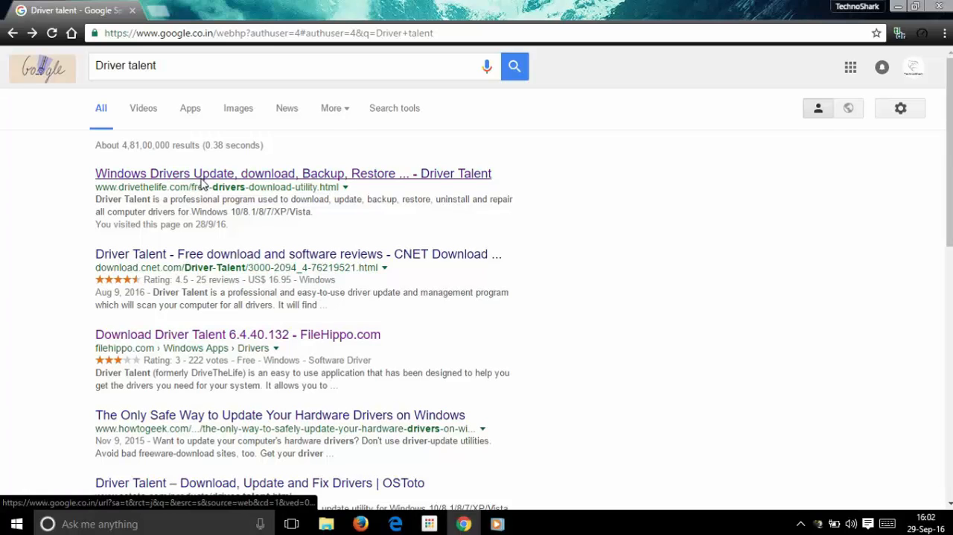
pyautogui.click(292, 173)
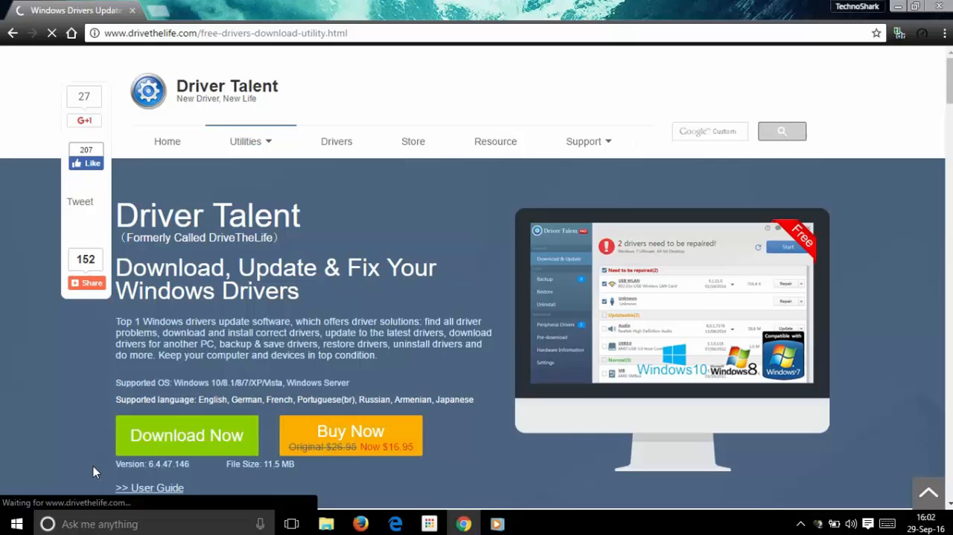
pyautogui.click(188, 435)
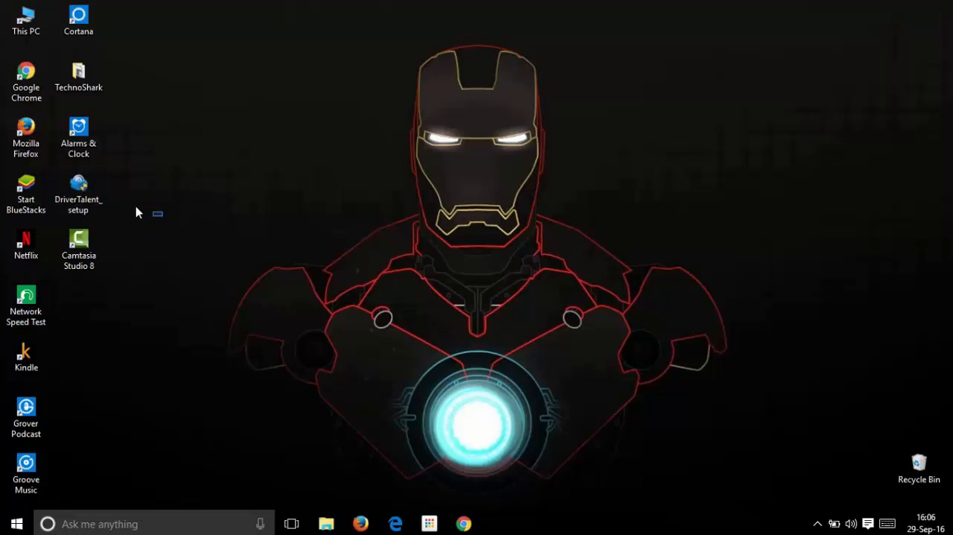
# Step: Run DriverTalent_setup from the desktop and install Driver Talent
pyautogui.click(77, 190)
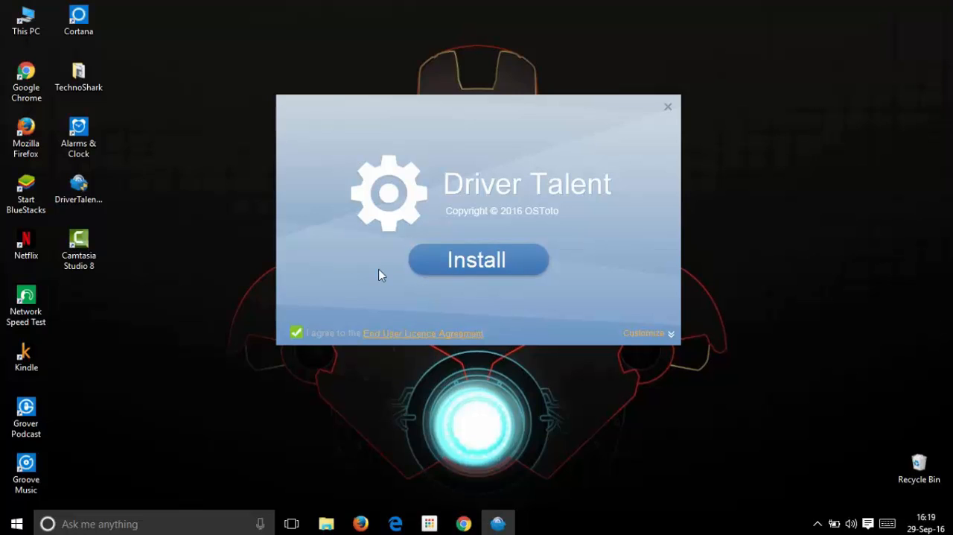
pyautogui.click(476, 259)
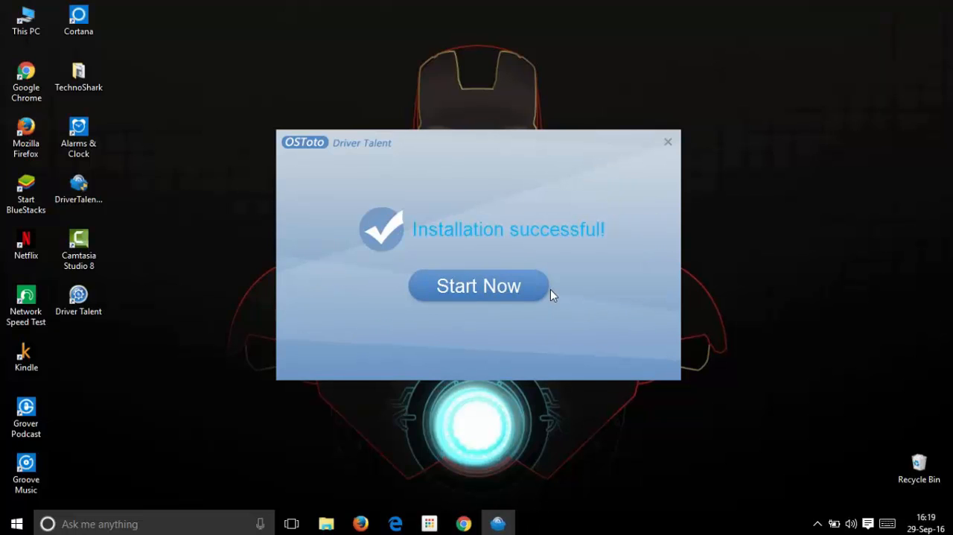
pyautogui.moveTo(394, 319)
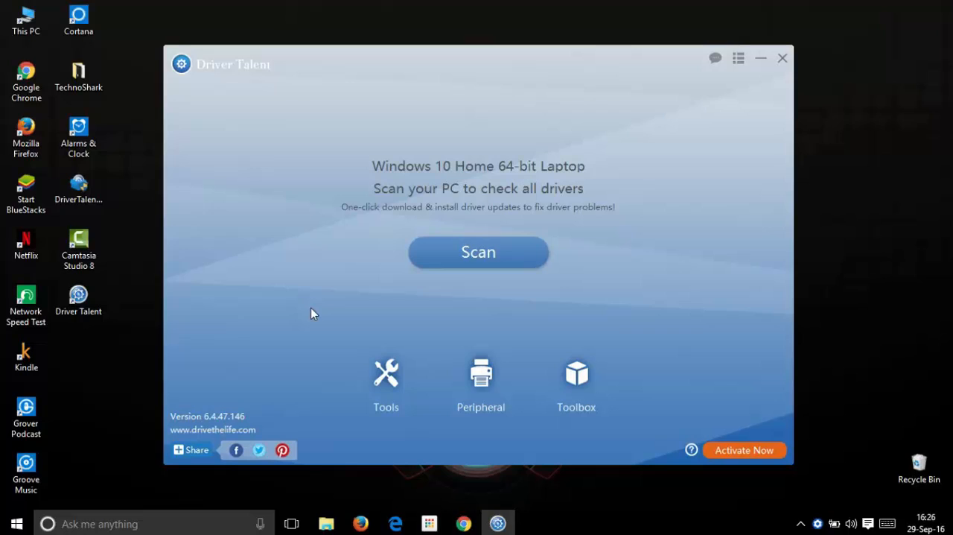
pyautogui.moveTo(479, 251)
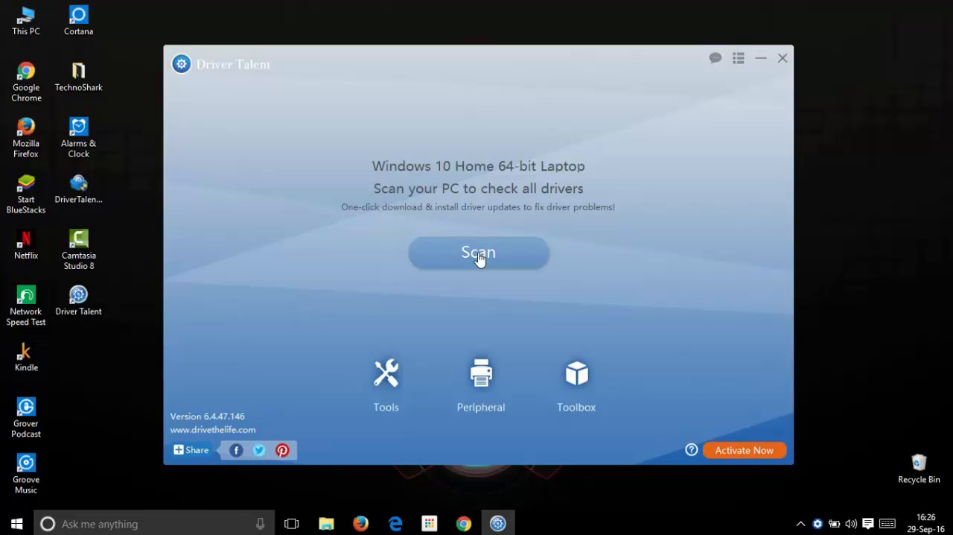
# Step: Scan the PC so the High Definition Audio Device shows as needing repair
pyautogui.click(478, 253)
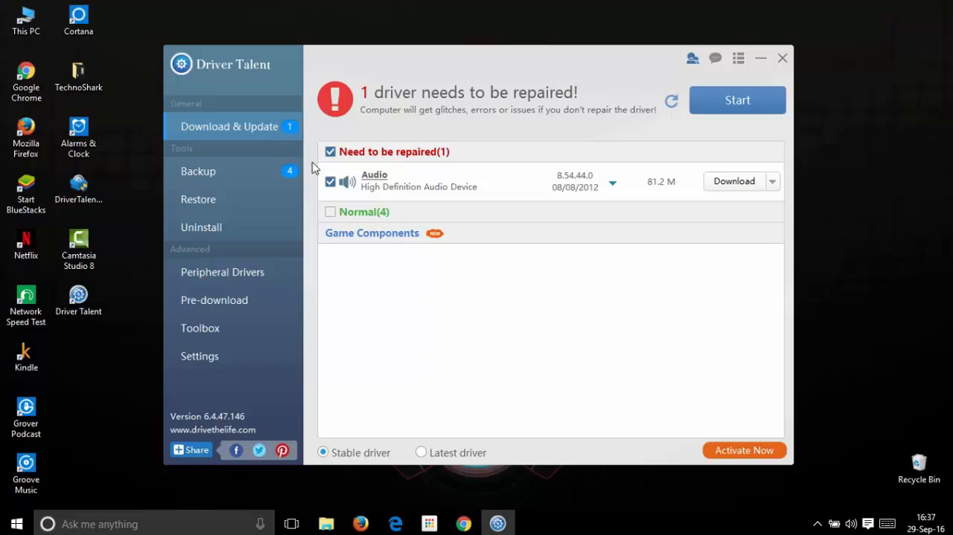
pyautogui.moveTo(450, 223)
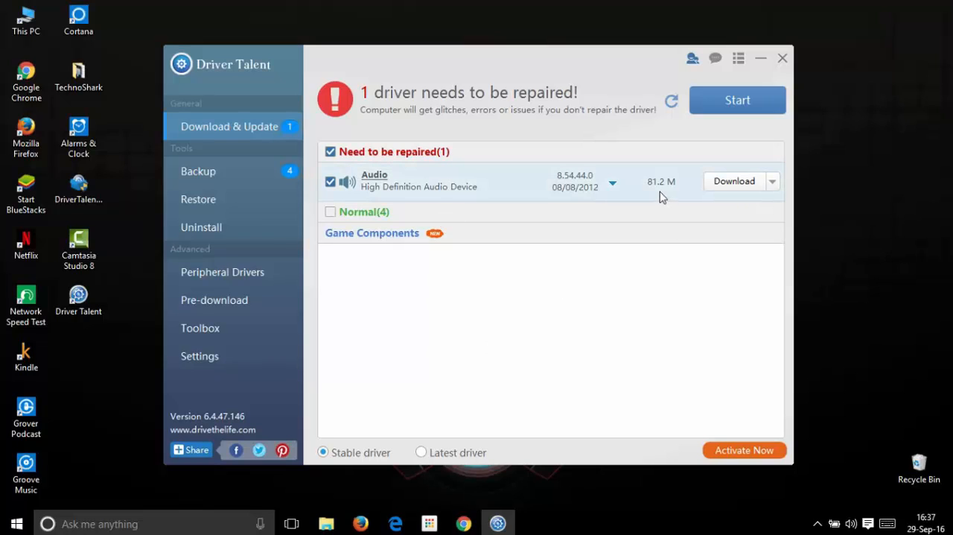
# Step: Start downloading the Audio driver, continuing with Driver Talent Free instead of upgrading
pyautogui.click(733, 182)
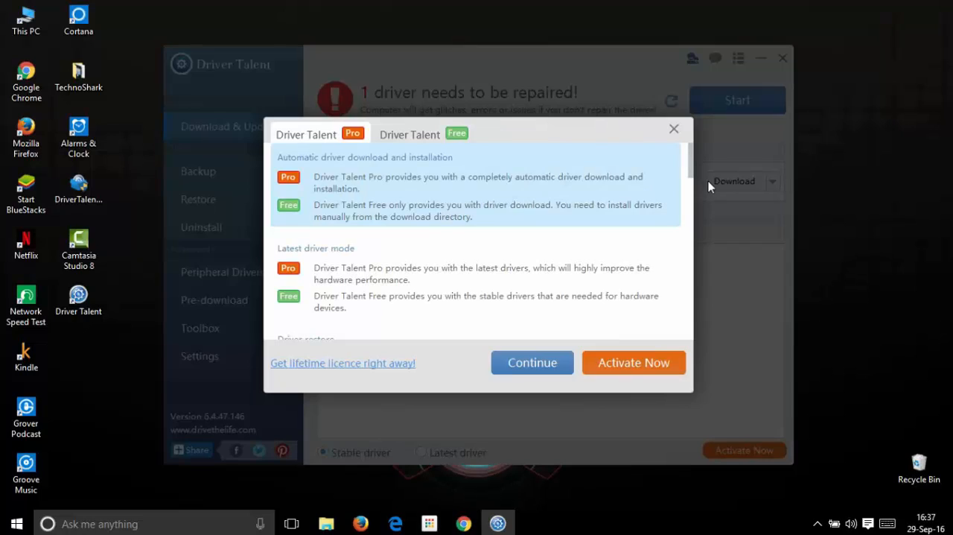
pyautogui.moveTo(408, 152)
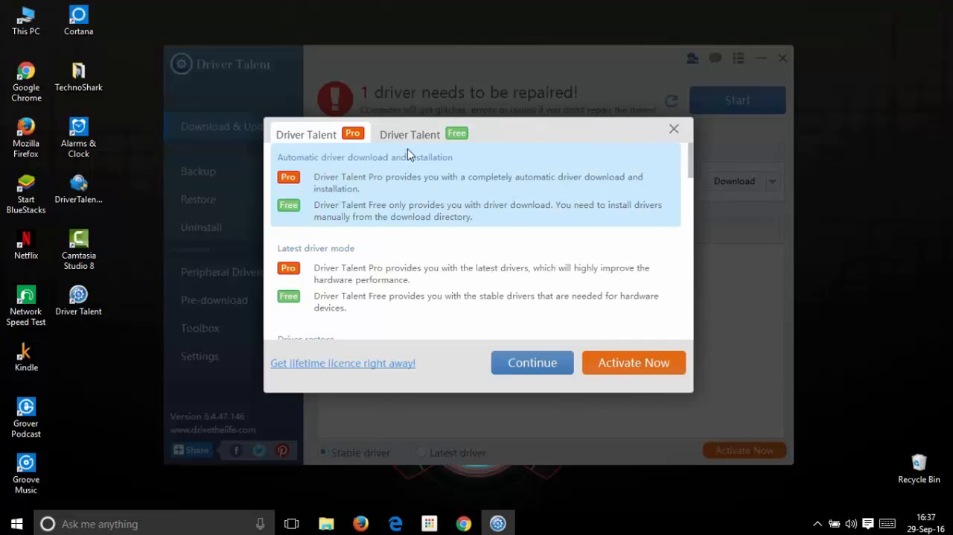
pyautogui.click(410, 134)
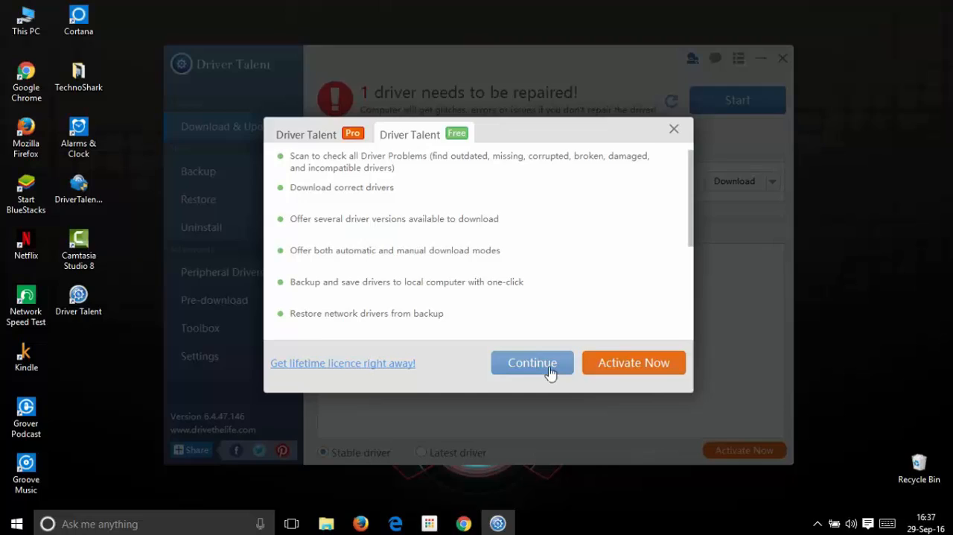
pyautogui.click(532, 364)
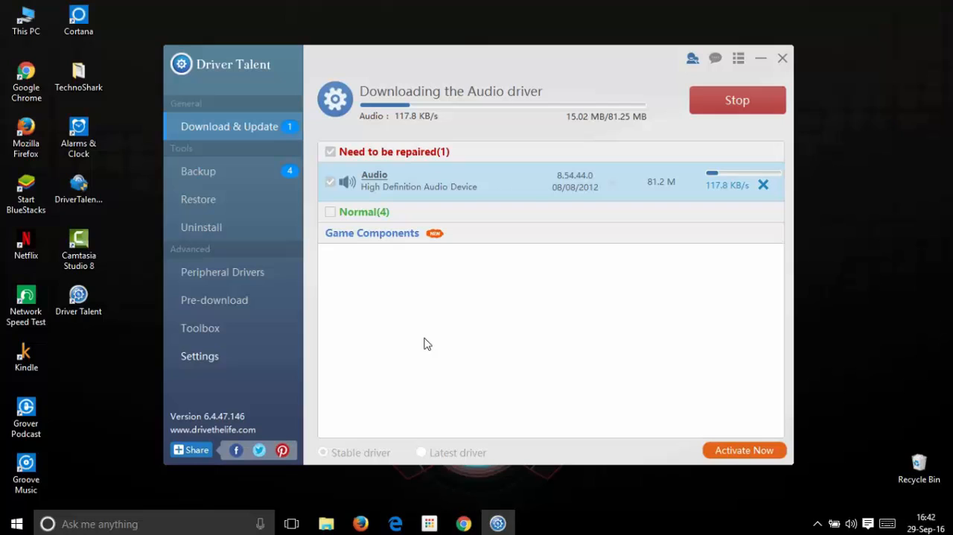
pyautogui.moveTo(377, 289)
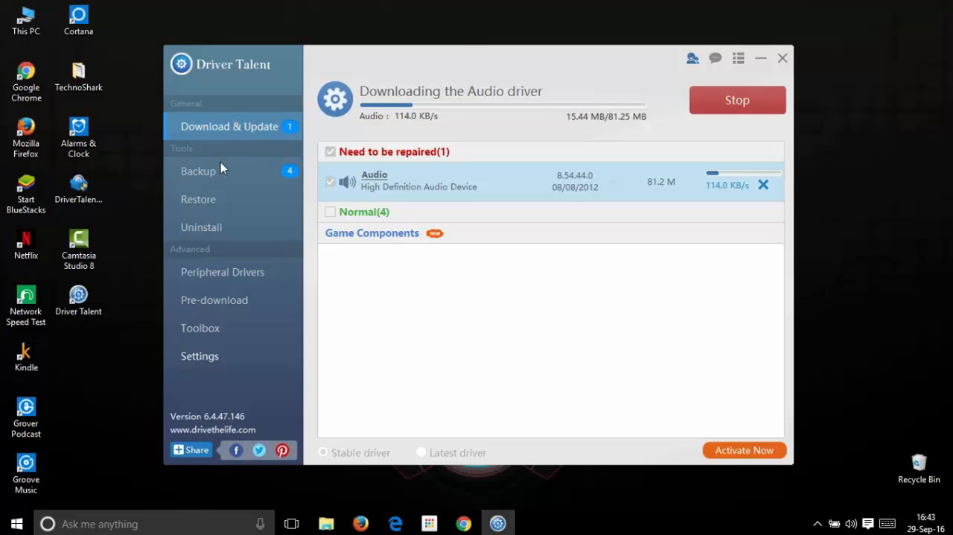
pyautogui.moveTo(217, 266)
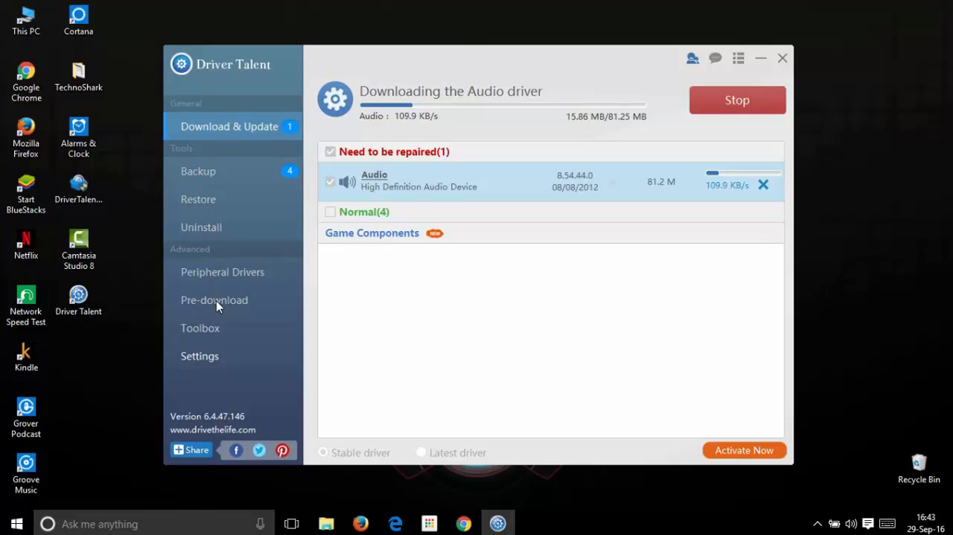
pyautogui.moveTo(230, 291)
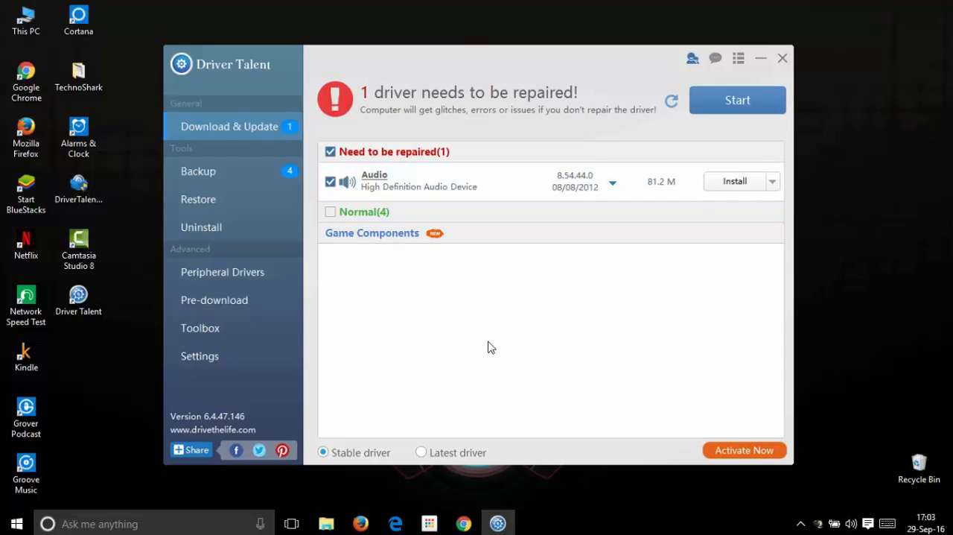
pyautogui.moveTo(649, 277)
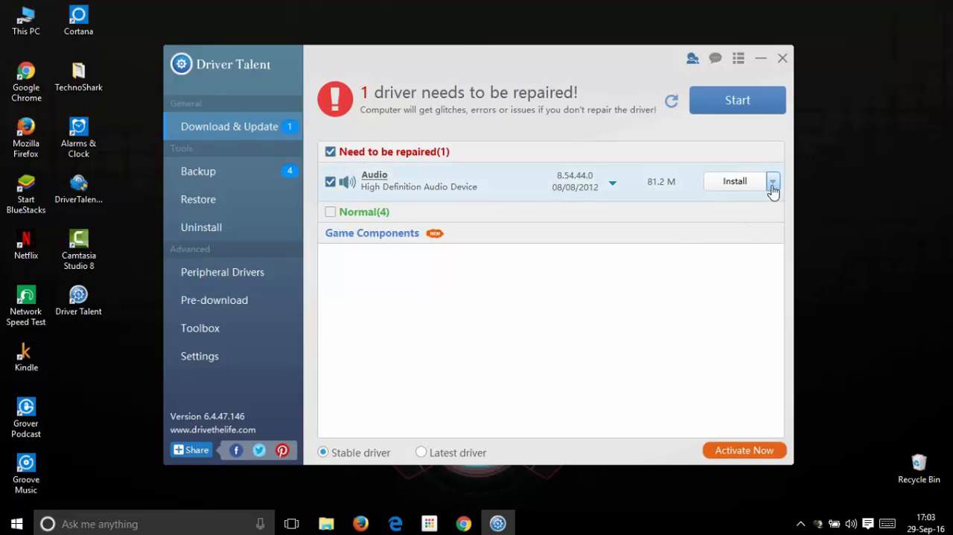
# Step: Show the downloaded audio driver ZIP in its DriversDownload WIN10(64) folder
pyautogui.click(772, 181)
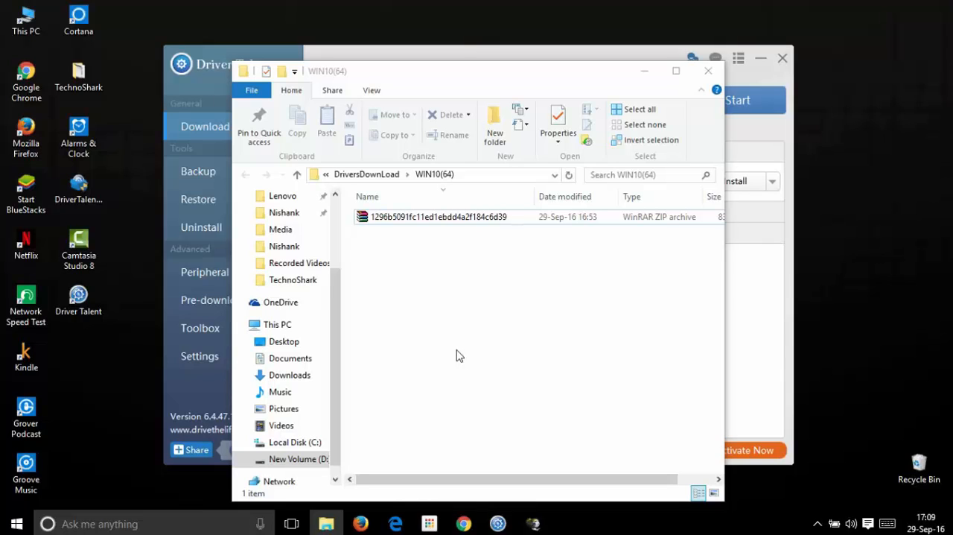
pyautogui.moveTo(435, 245)
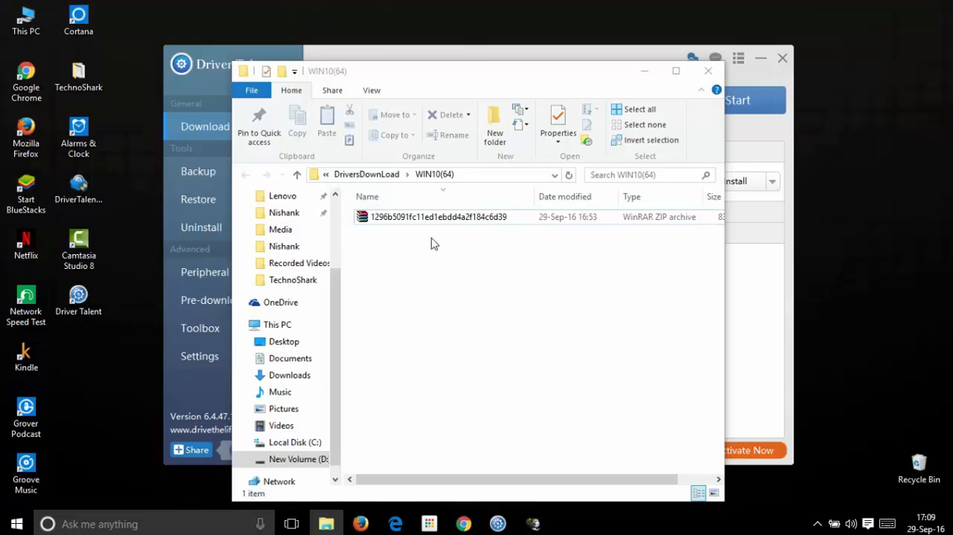
# Step: Extract the driver ZIP archive to the Desktop with WinRAR
pyautogui.doubleClick(440, 218)
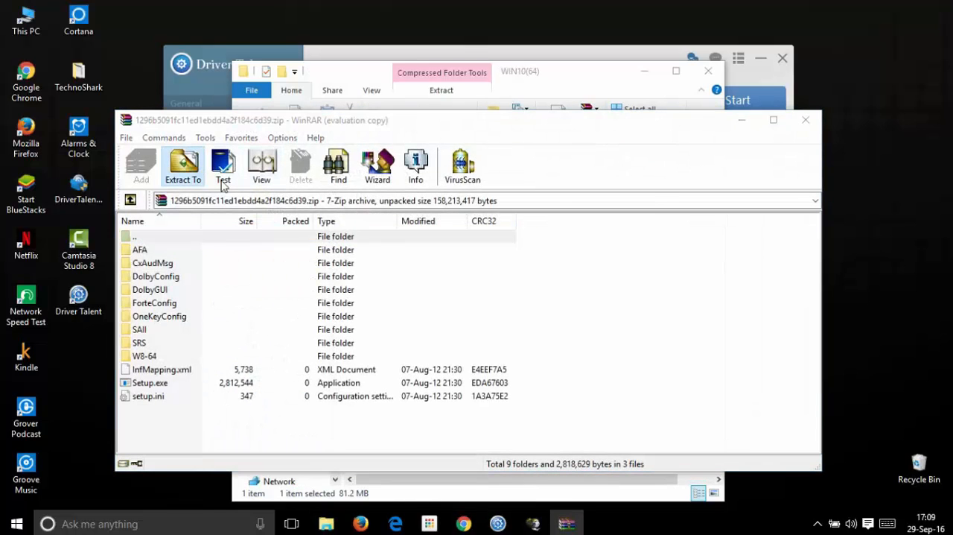
pyautogui.click(182, 165)
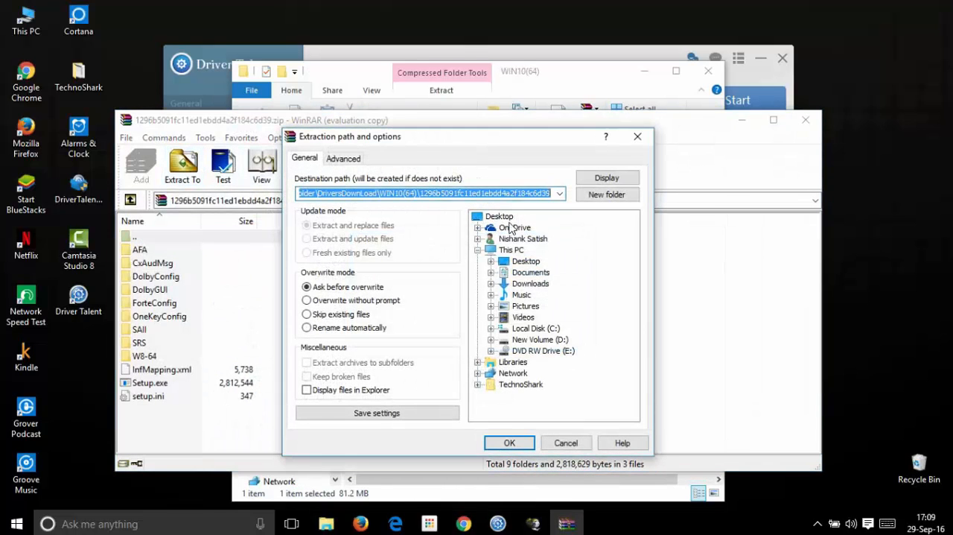
pyautogui.click(509, 443)
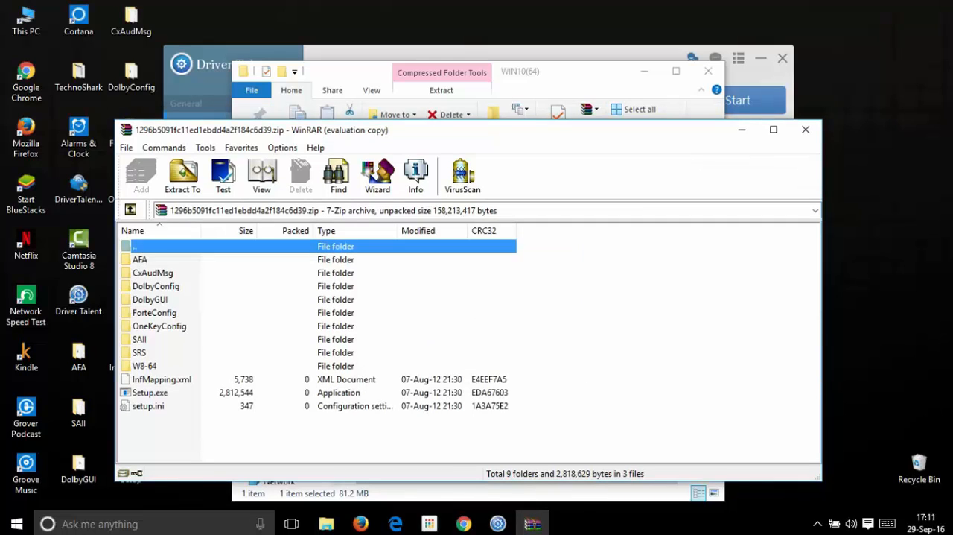
pyautogui.click(805, 128)
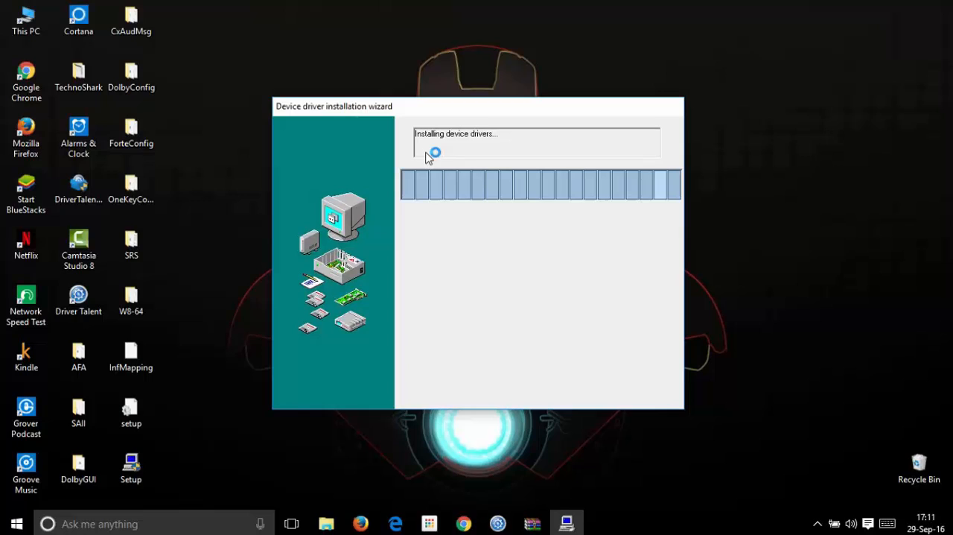
pyautogui.moveTo(507, 289)
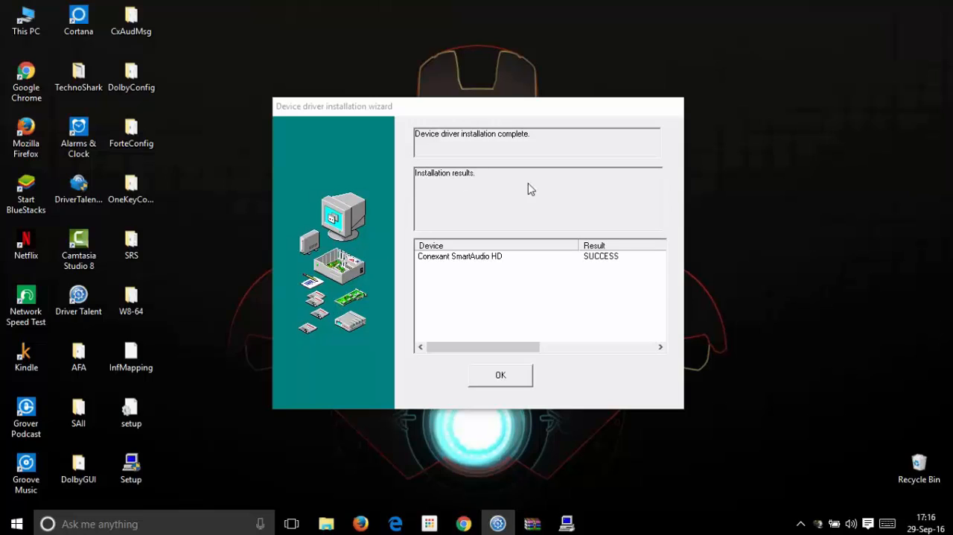
# Step: Let the wizard install Conexant SmartAudio HD until it reports SUCCESS
pyautogui.click(459, 257)
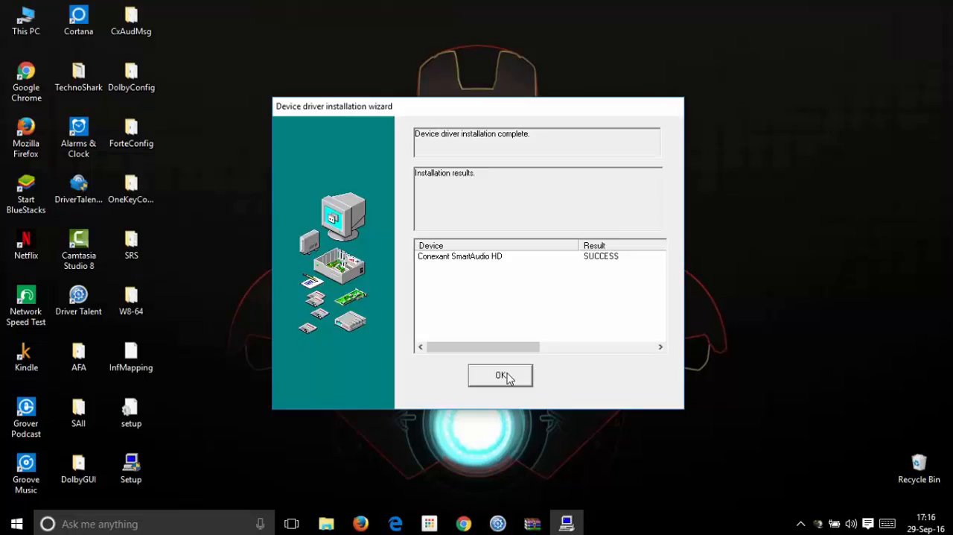
# Step: Dismiss the install results and restart Windows now to apply the audio driver
pyautogui.click(501, 376)
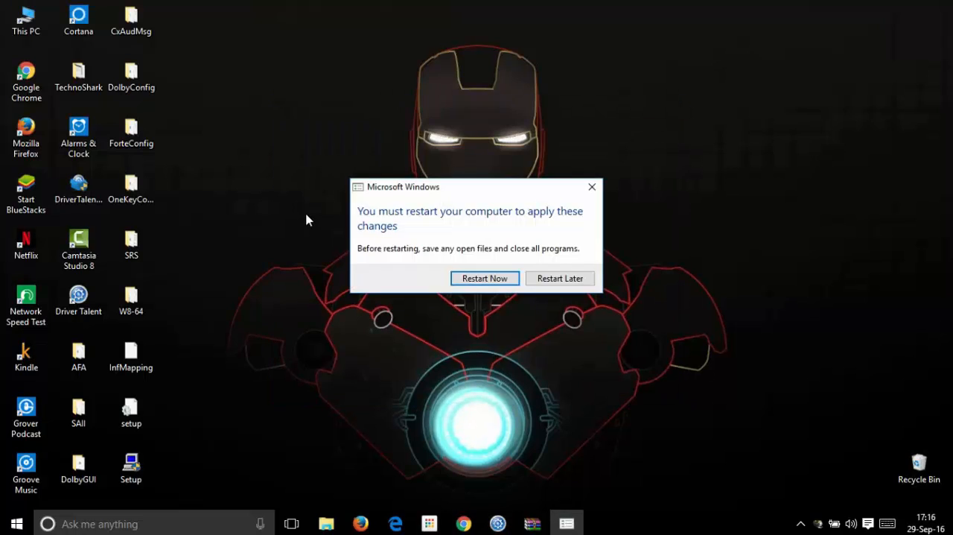
pyautogui.moveTo(497, 219)
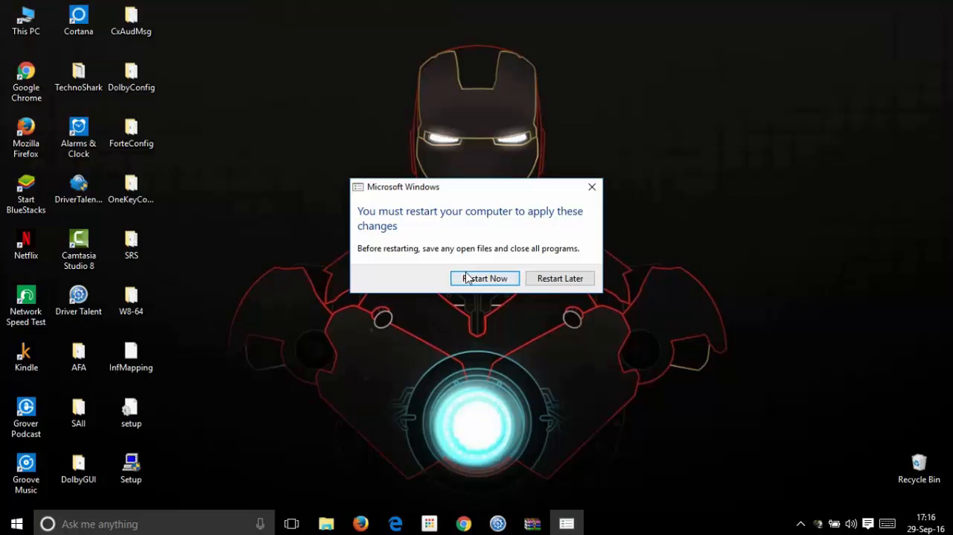
pyautogui.click(560, 277)
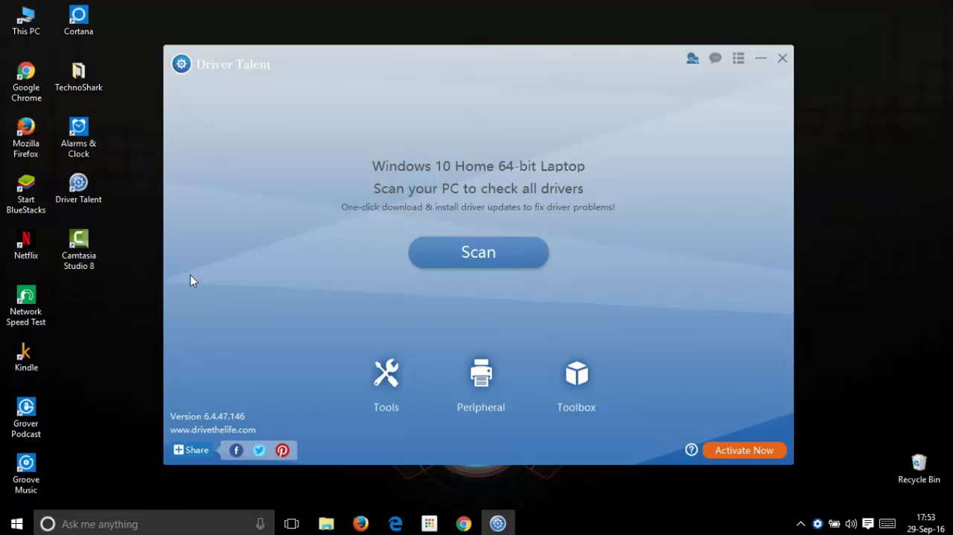
pyautogui.moveTo(355, 304)
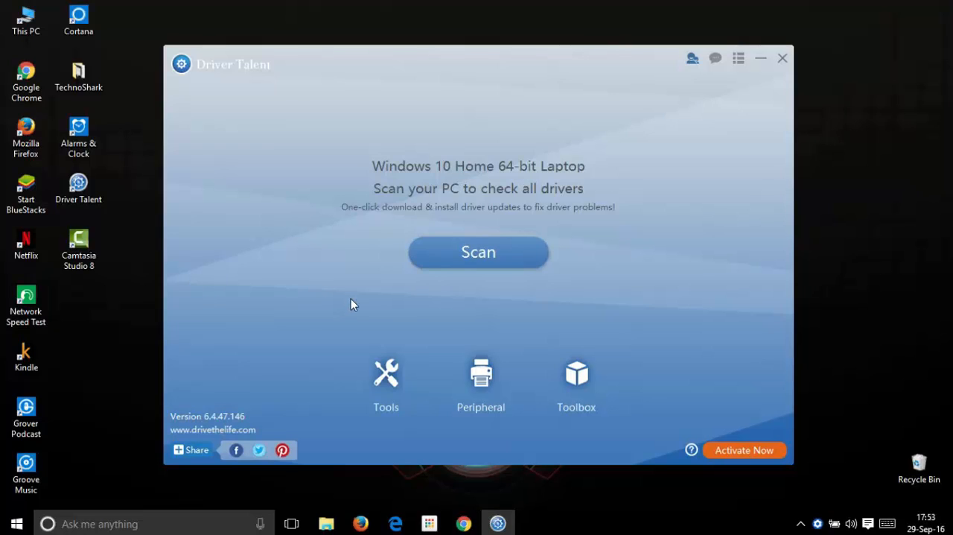
pyautogui.moveTo(429, 233)
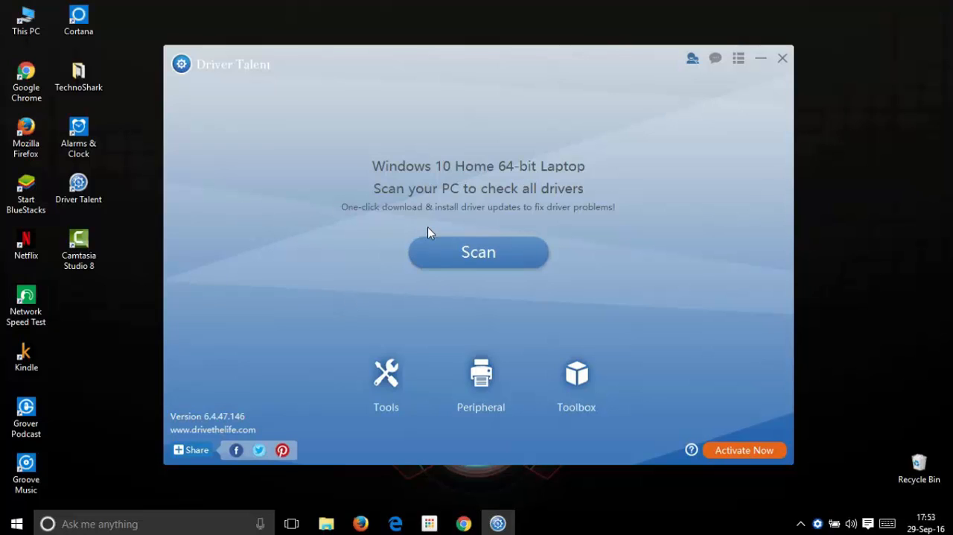
# Step: Start a fresh scan of all drivers after the restart
pyautogui.click(477, 252)
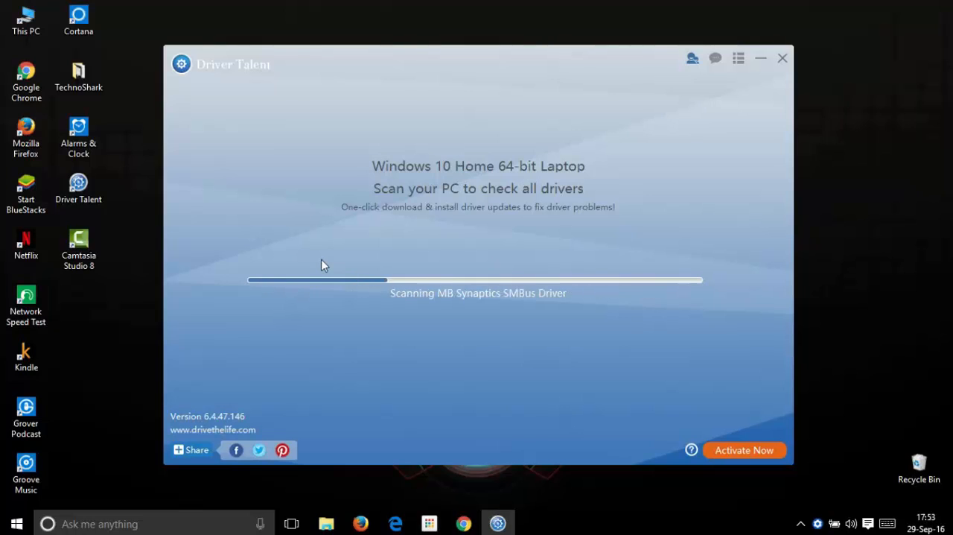